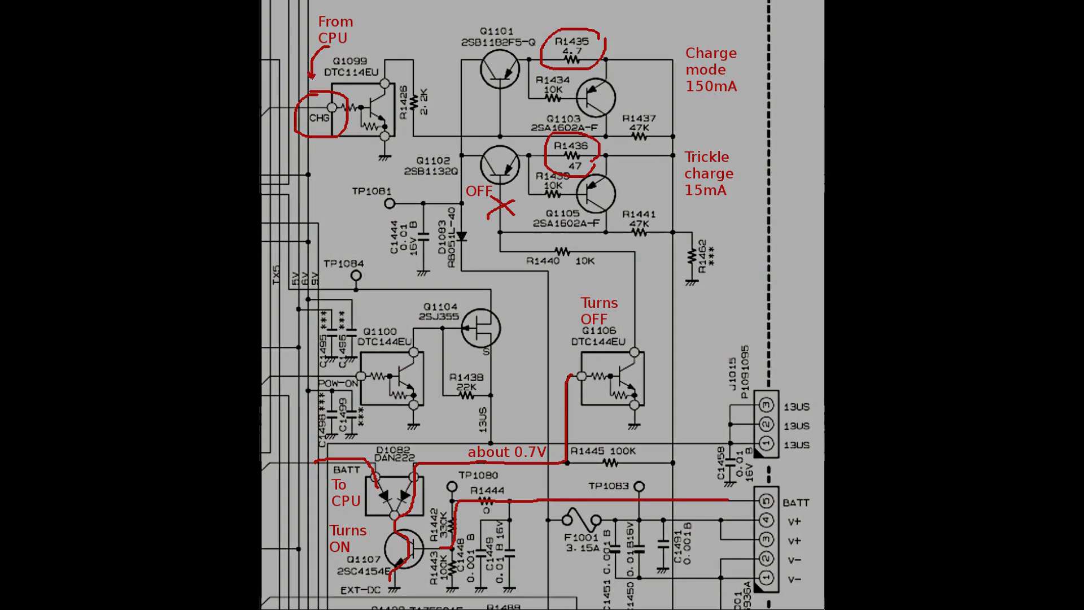
{"action": "scroll", "scroll_direction": "down", "scroll_amount": 3}
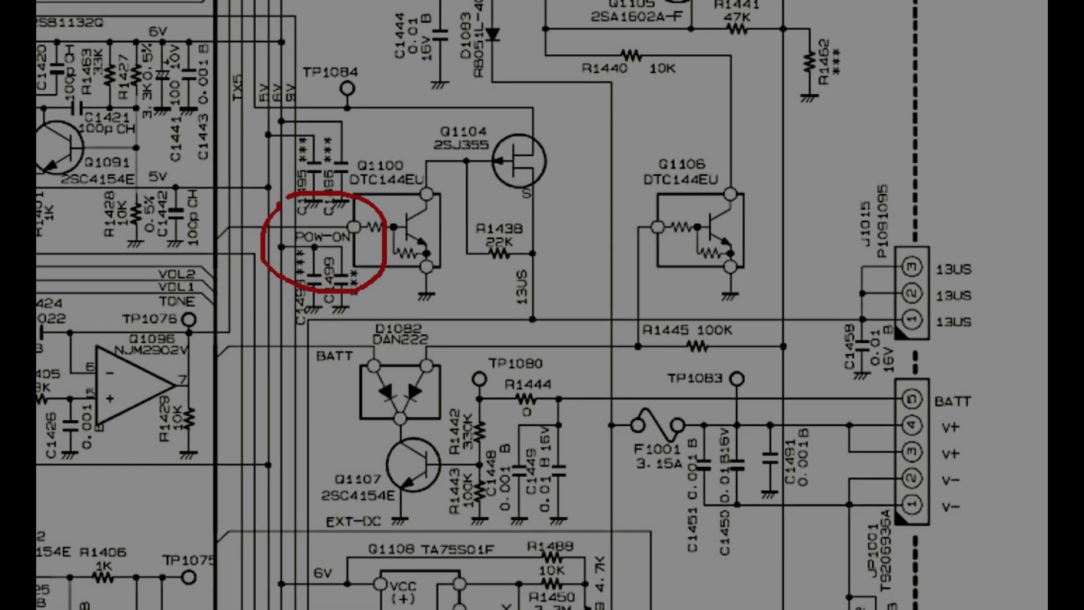